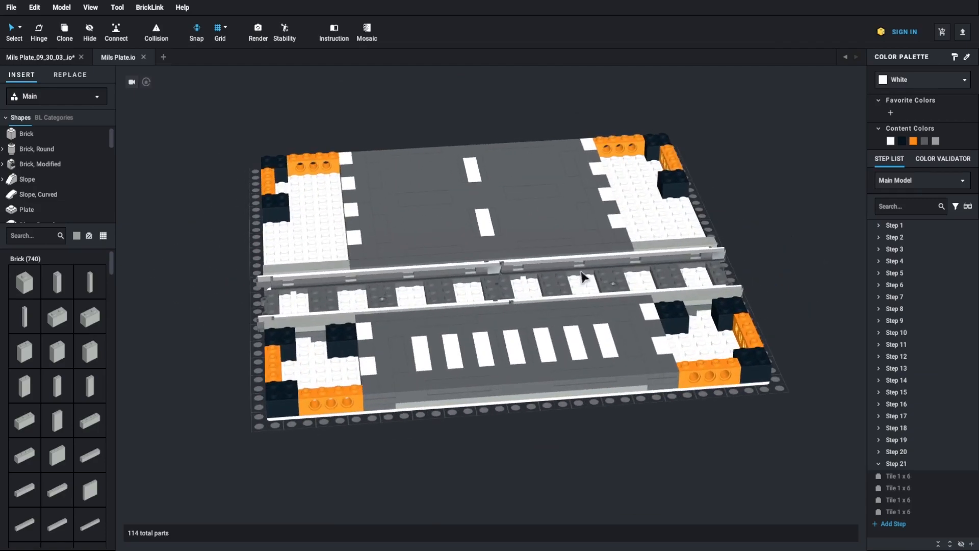
# Step: Place a Brick, Modified 16 x 16 x 2/3 under the road crossing plate as its base
pyautogui.click(587, 305)
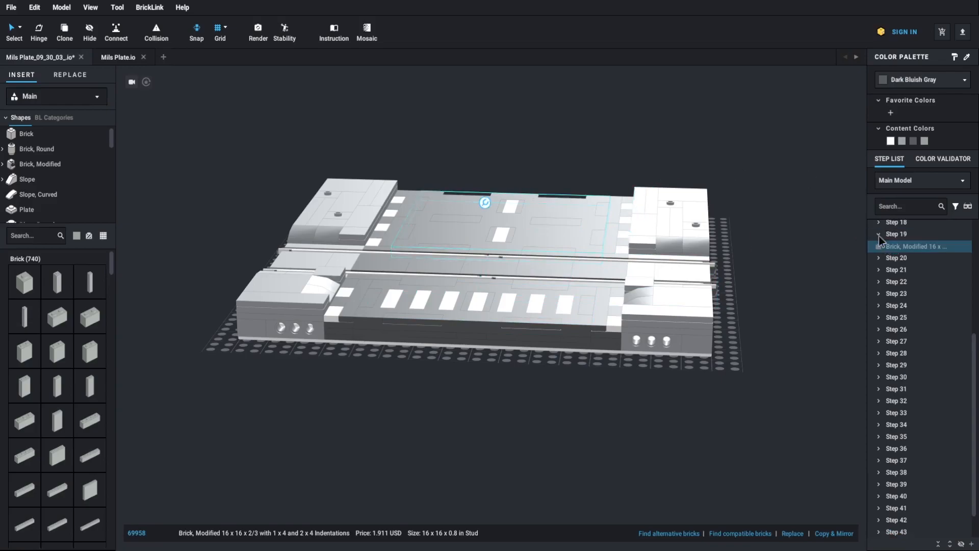
pyautogui.click(896, 345)
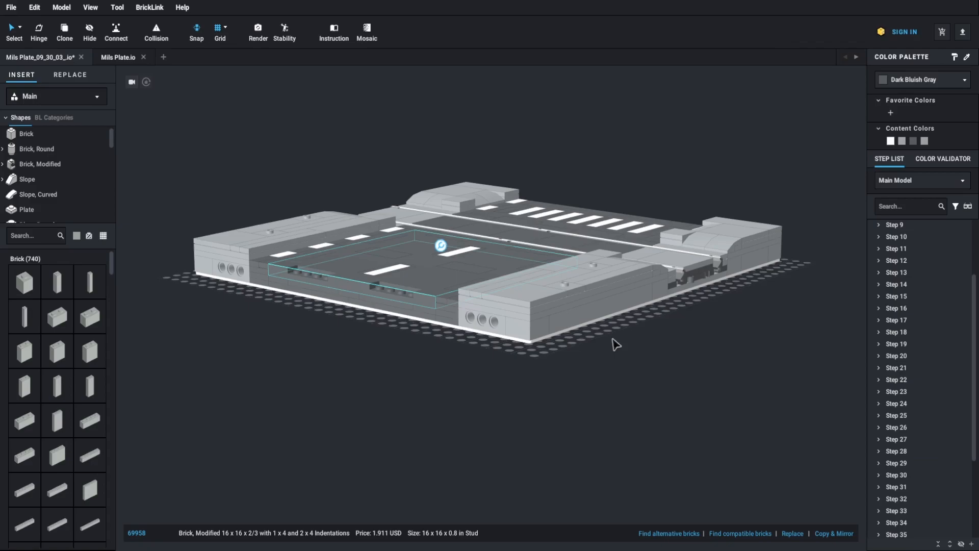
pyautogui.moveTo(615, 359)
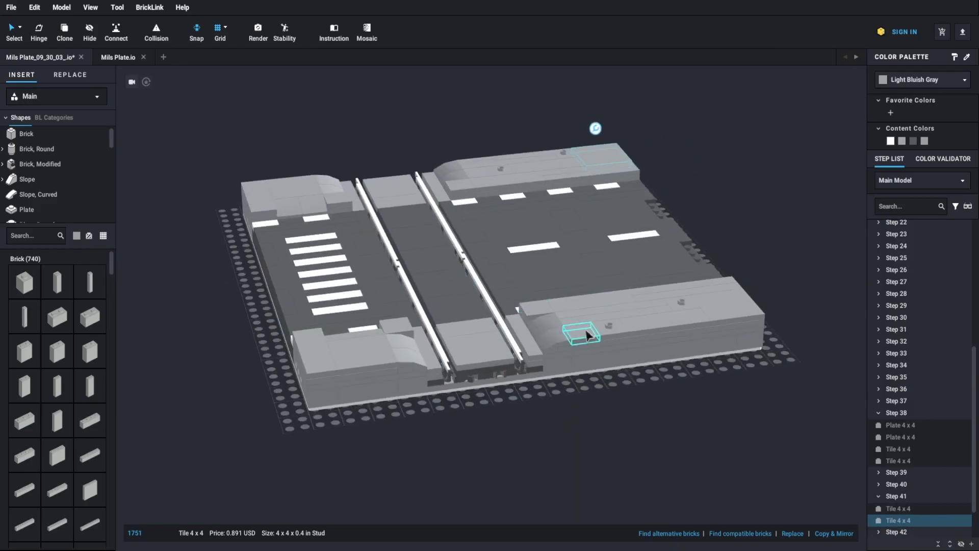
pyautogui.click(916, 352)
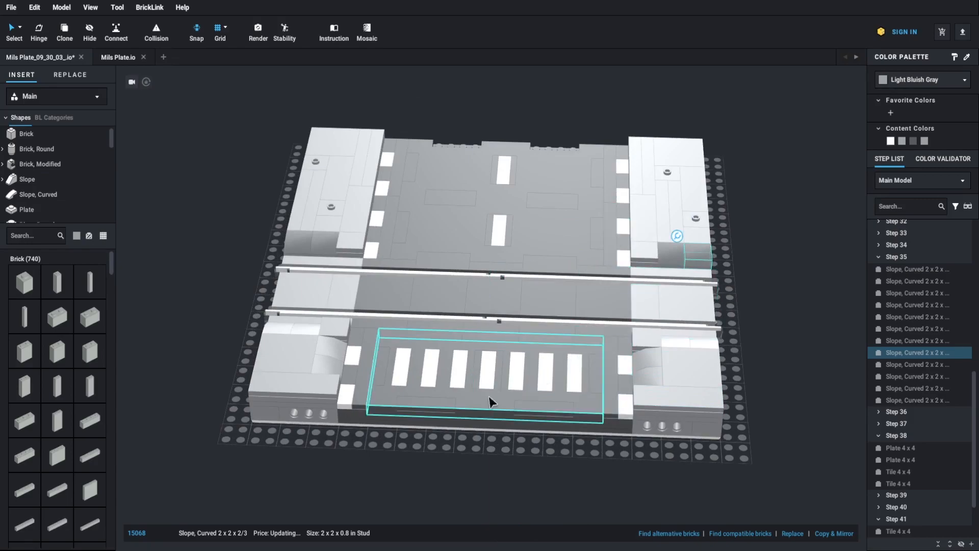
pyautogui.click(488, 371)
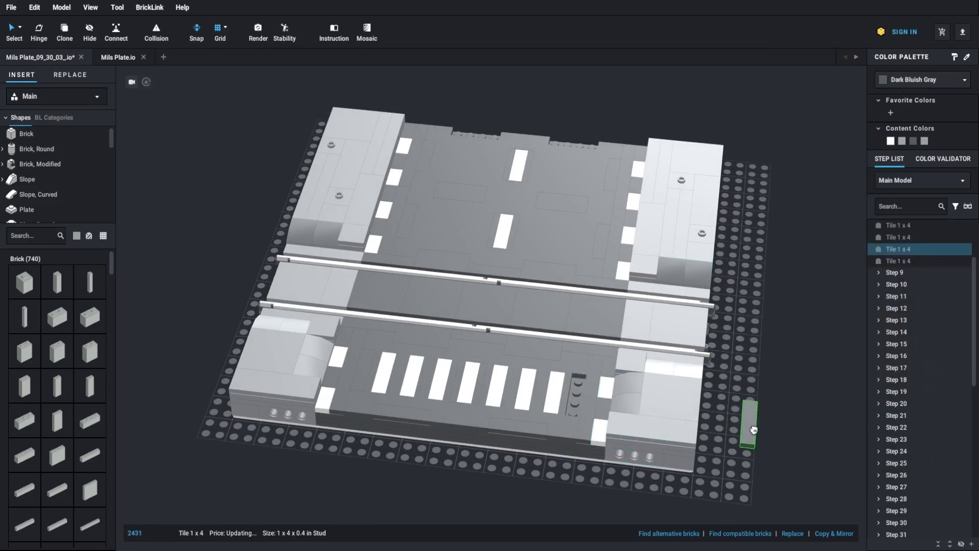
# Step: Fit two loose Tile 1 x 4 parts along the crosswalk's edge beside the sidewalk
pyautogui.click(585, 399)
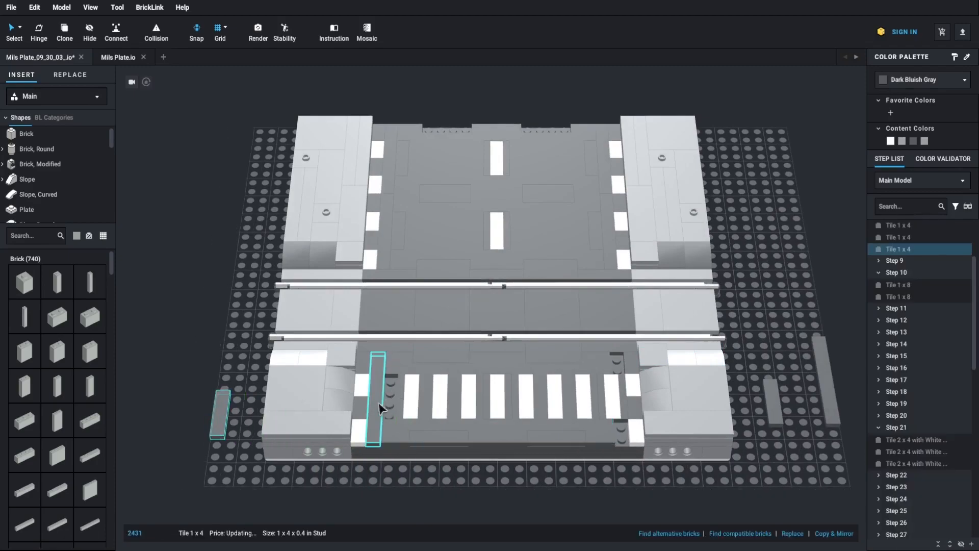
pyautogui.click(919, 284)
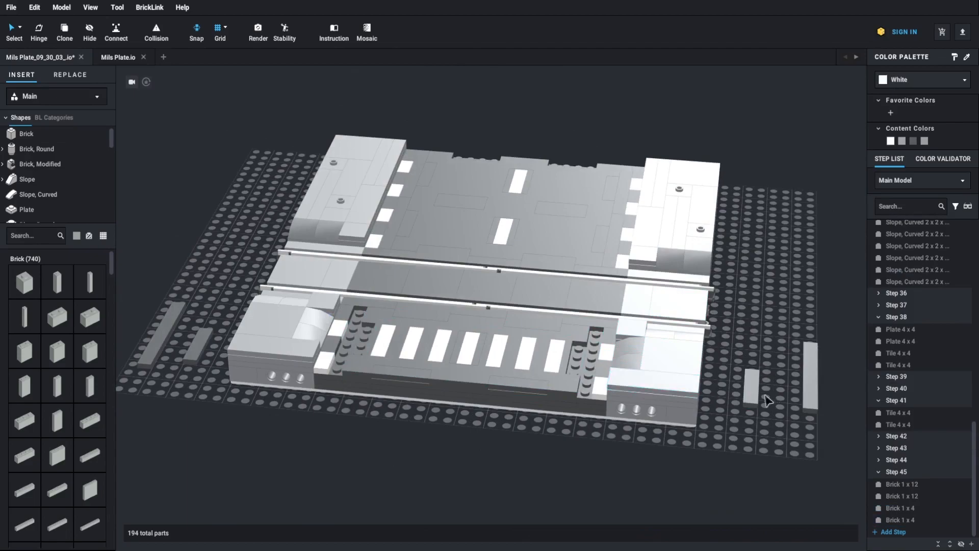
pyautogui.click(811, 374)
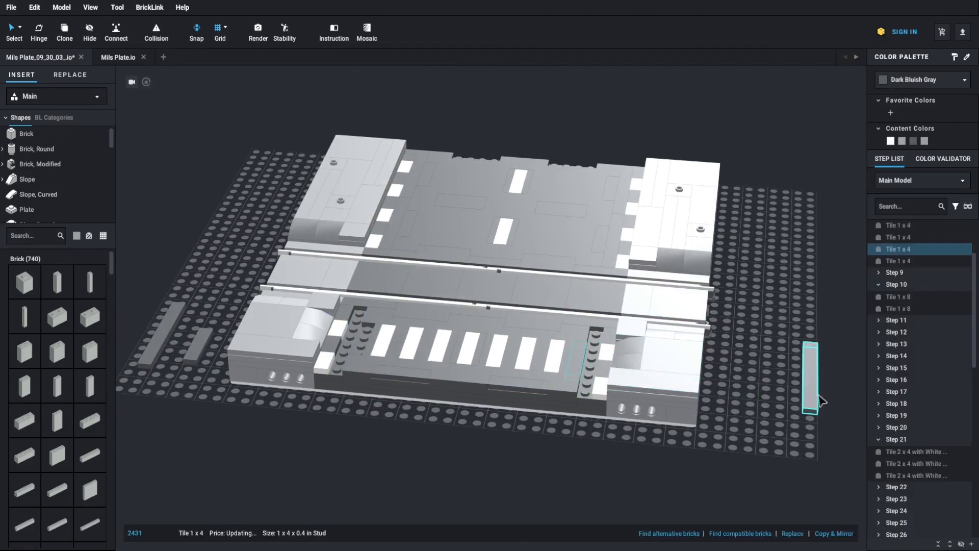
pyautogui.click(897, 308)
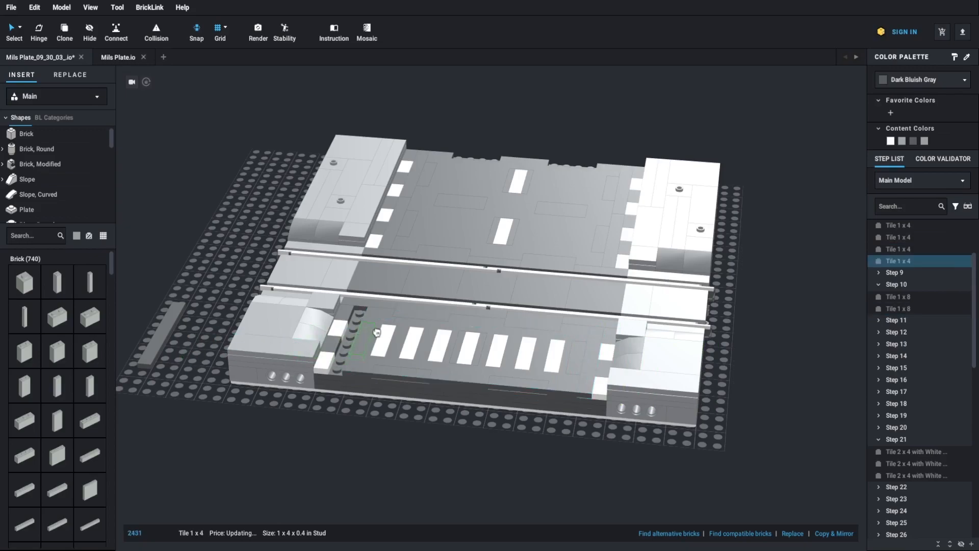
pyautogui.moveTo(218, 339)
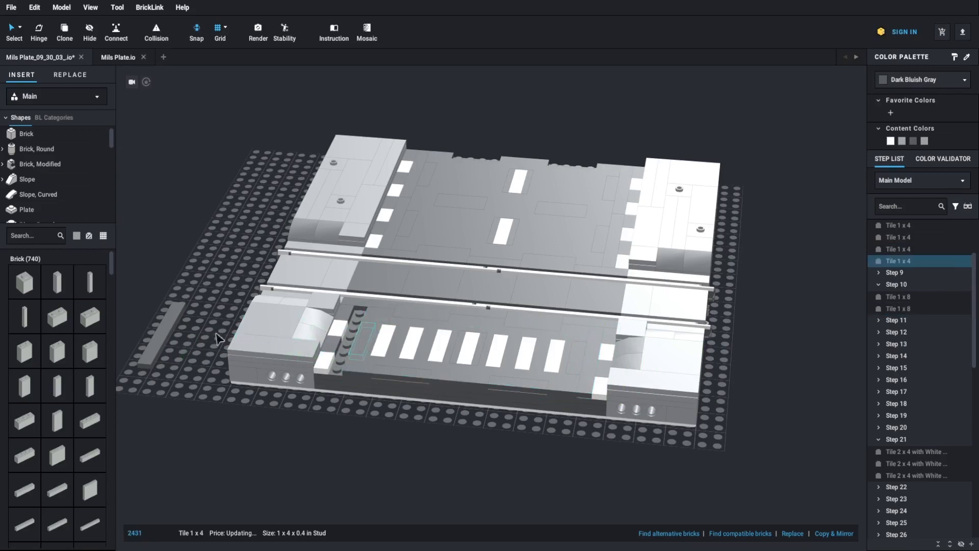
pyautogui.click(898, 297)
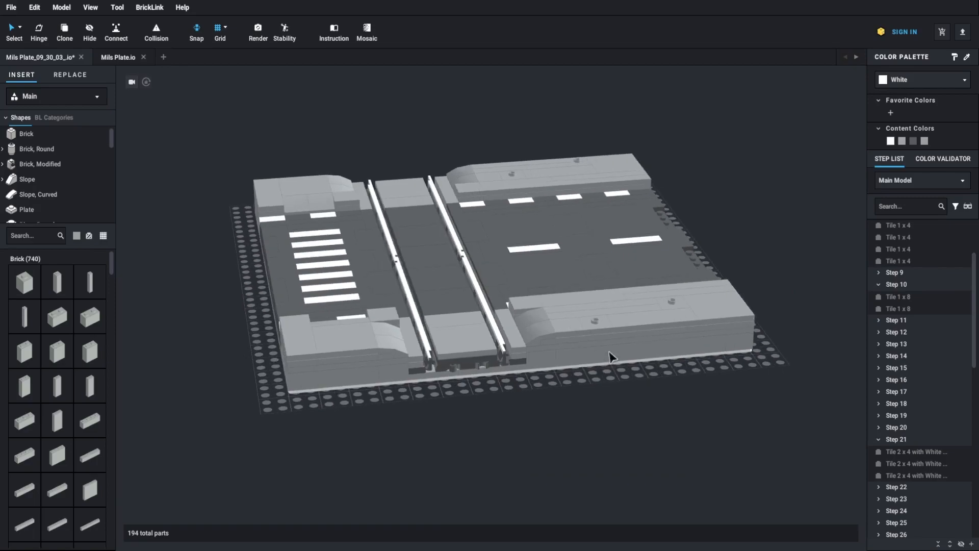
pyautogui.moveTo(565, 337)
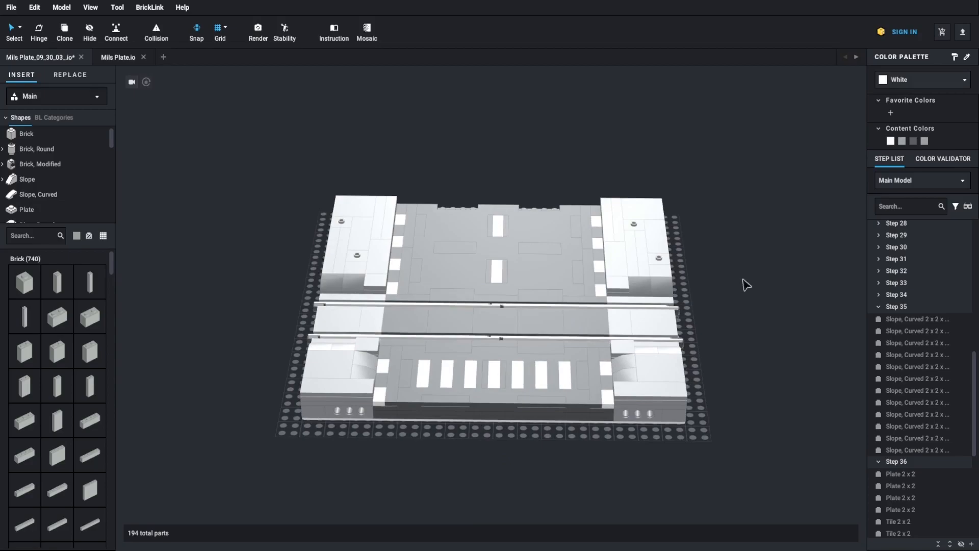
pyautogui.rightClick(600, 368)
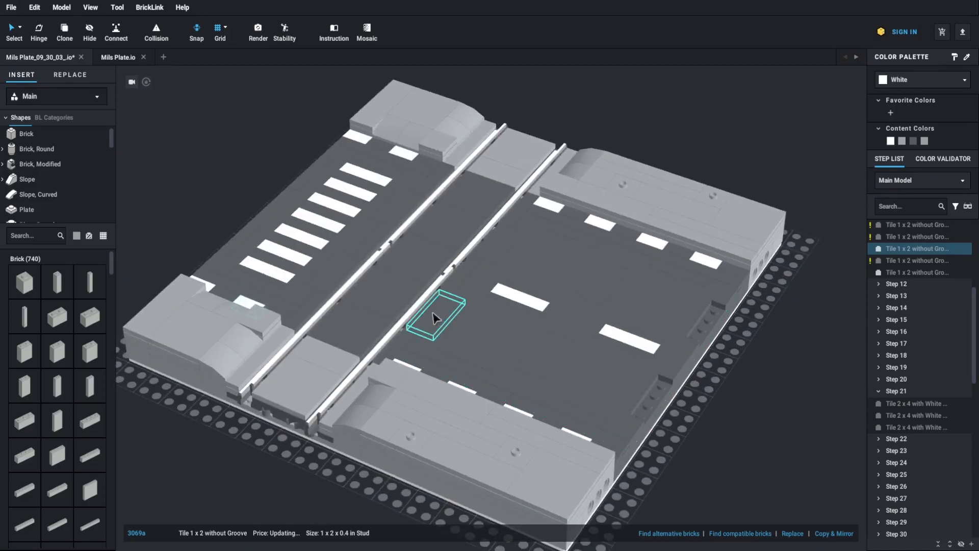
pyautogui.click(900, 376)
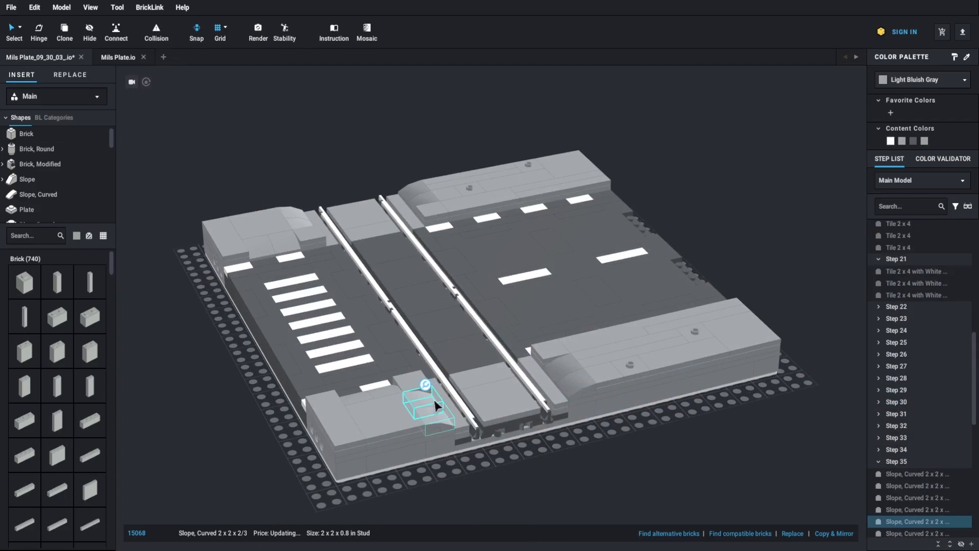
# Step: Clear the selection and show the Slope, Curved category in the parts library
pyautogui.click(38, 194)
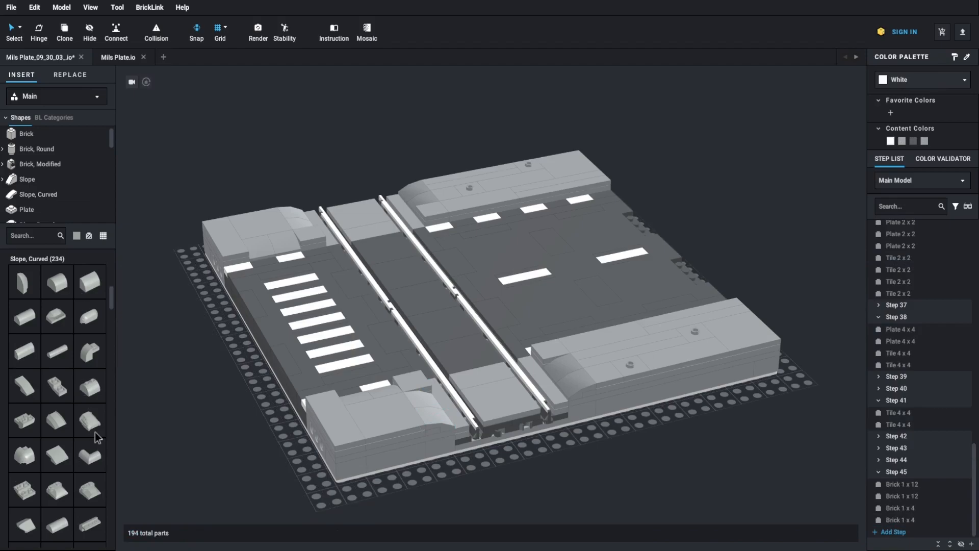
pyautogui.scroll(-3)
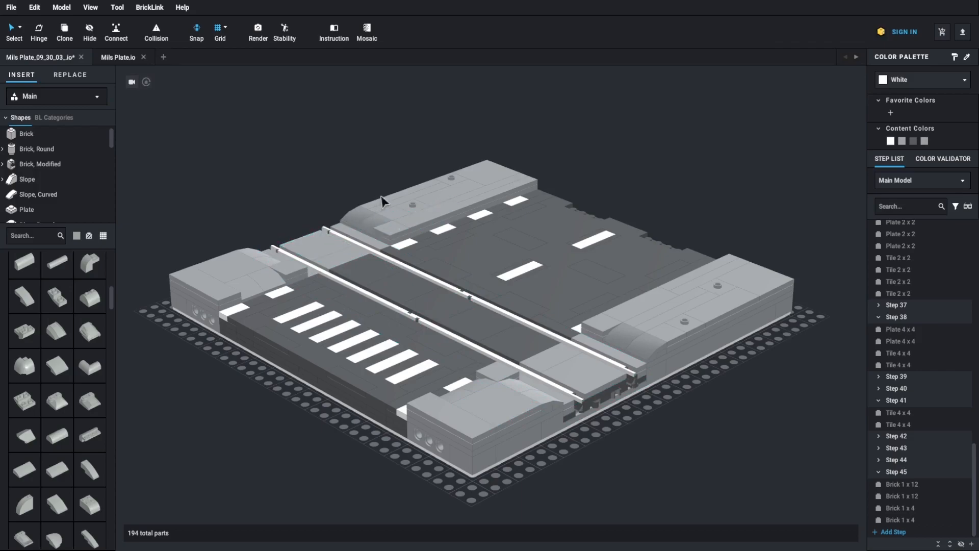
pyautogui.moveTo(669, 315)
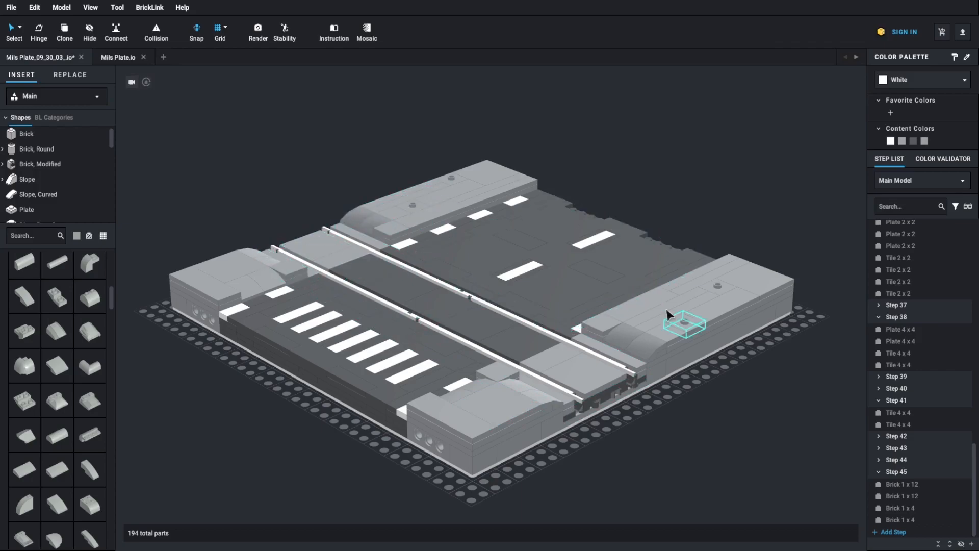
pyautogui.moveTo(550, 368)
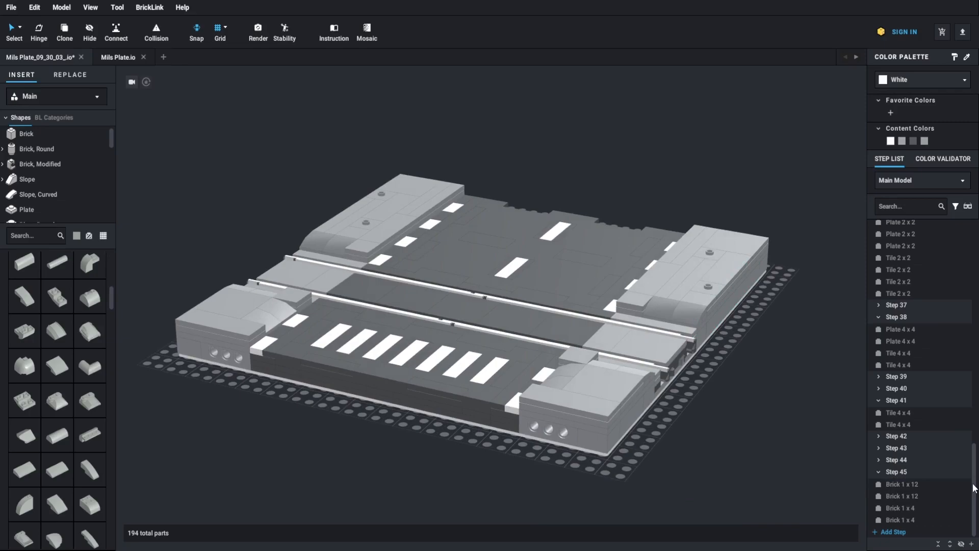
pyautogui.moveTo(678, 490)
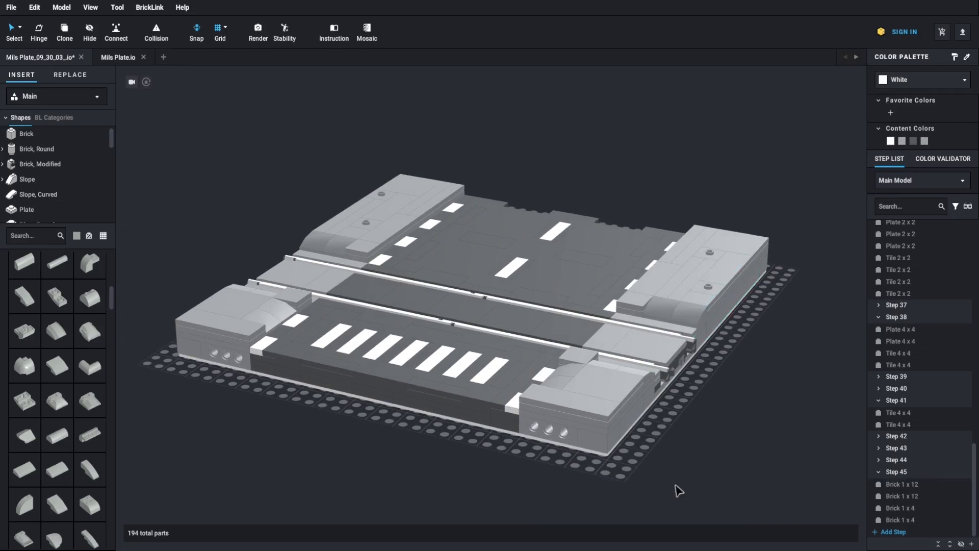